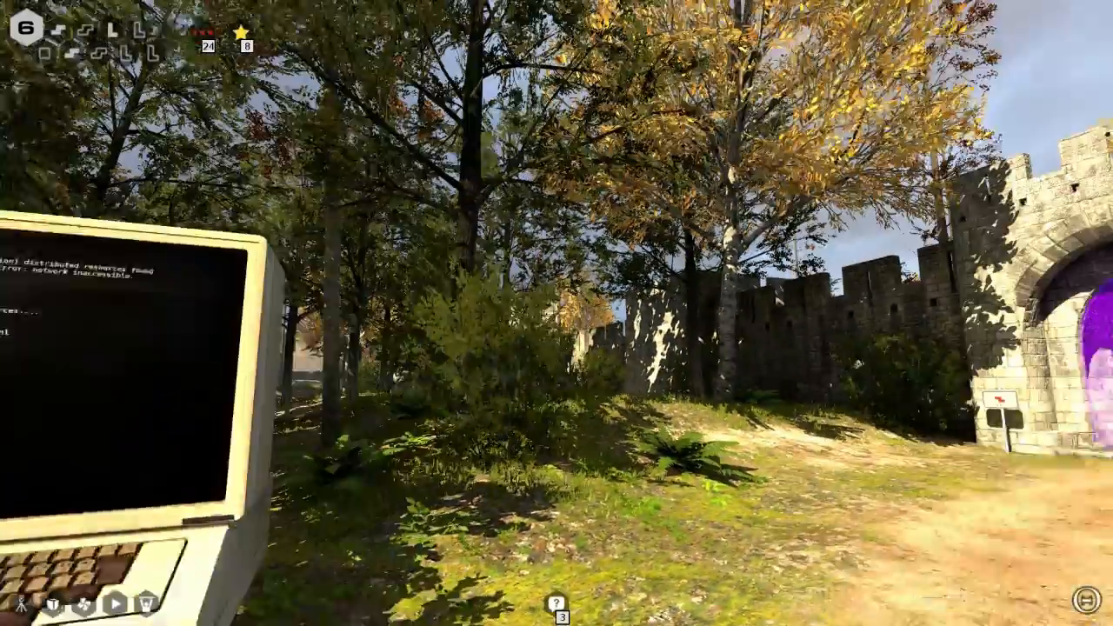
pyautogui.moveTo(557, 313)
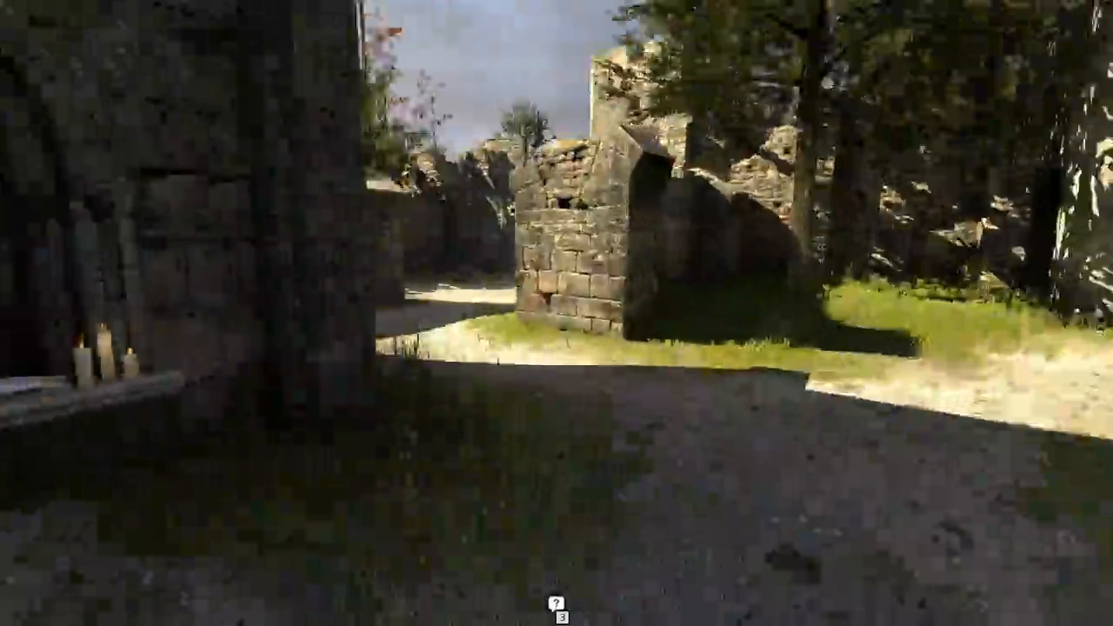
pyautogui.moveTo(557, 313)
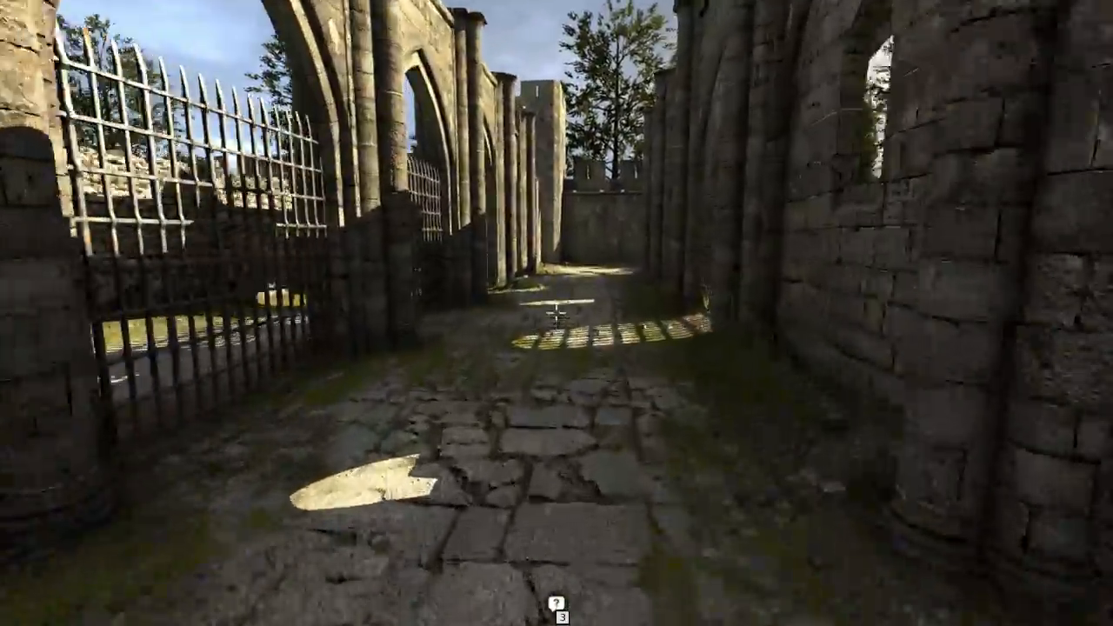
pyautogui.moveTo(557, 313)
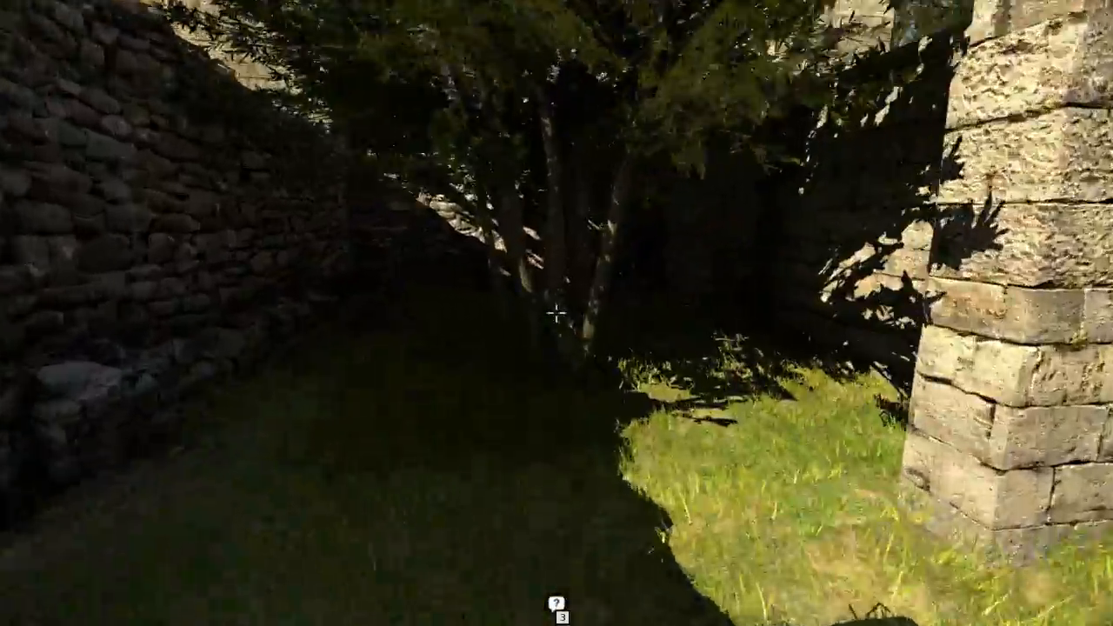
pyautogui.moveTo(557, 313)
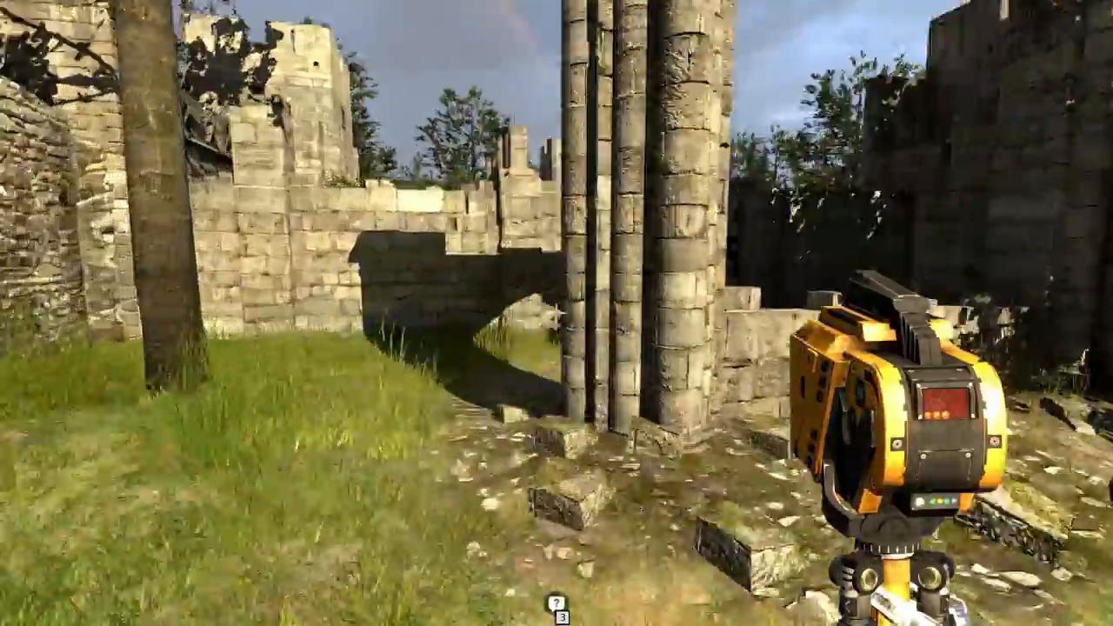
pyautogui.moveTo(557, 313)
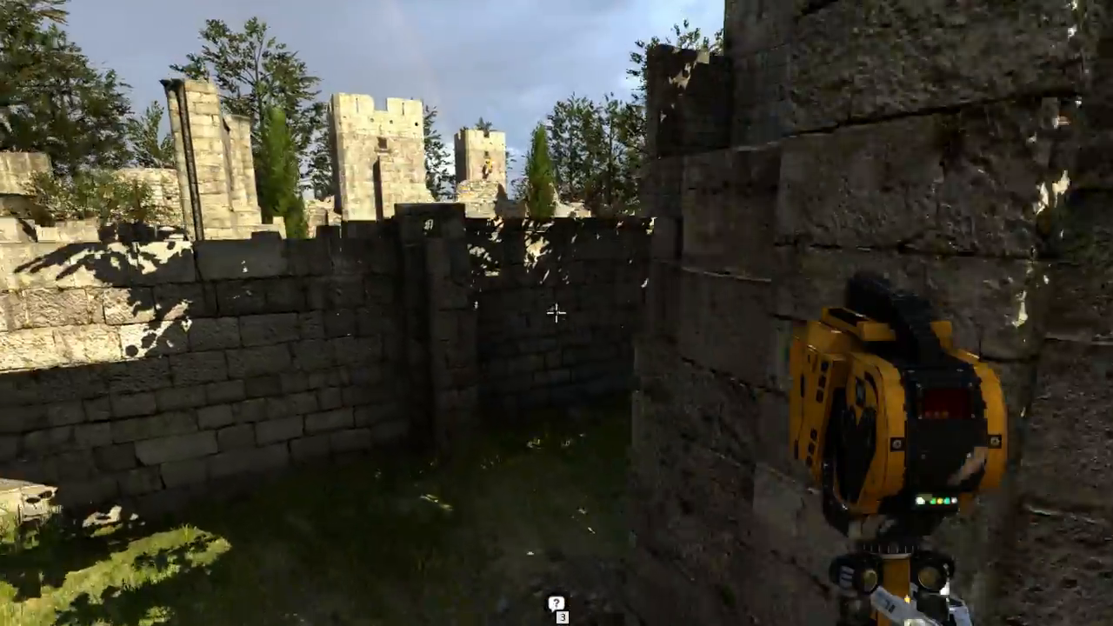
pyautogui.moveTo(556, 314)
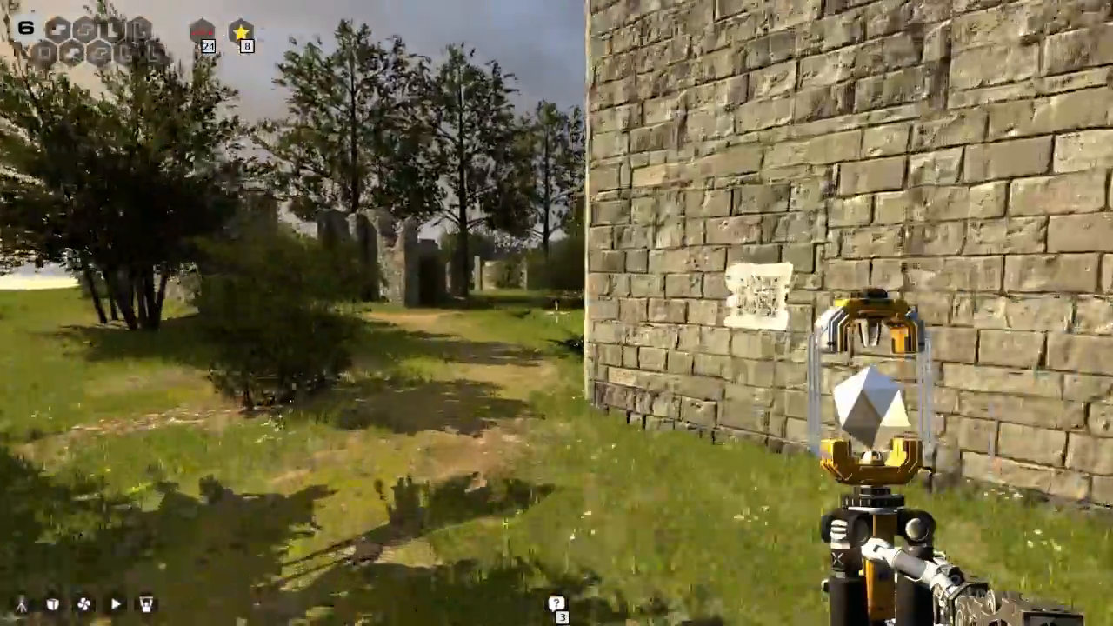
pyautogui.moveTo(557, 313)
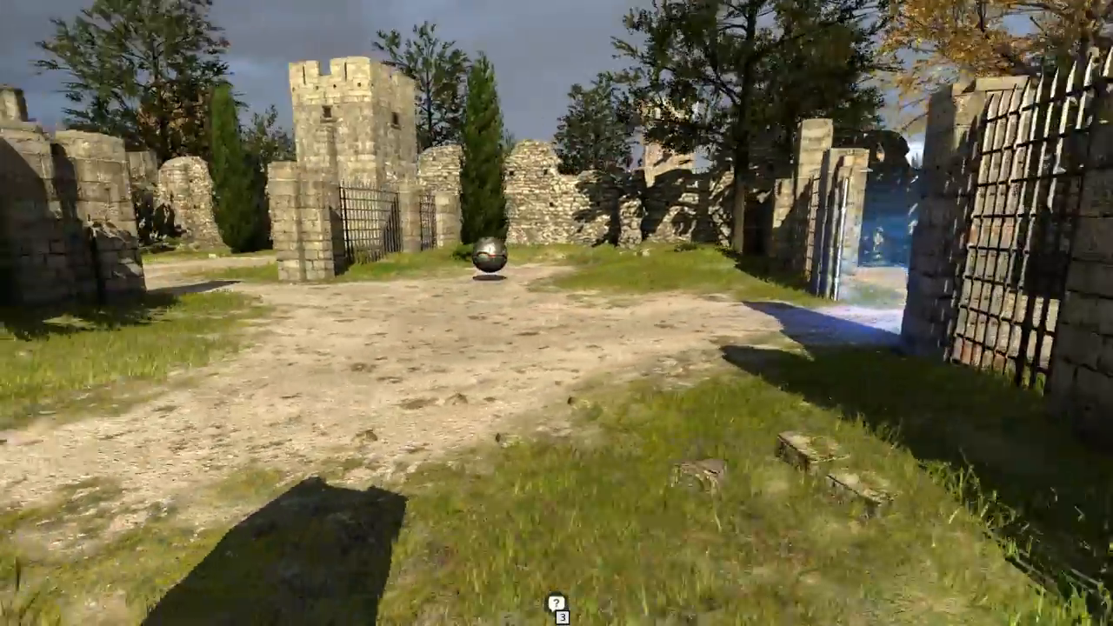
pyautogui.moveTo(557, 313)
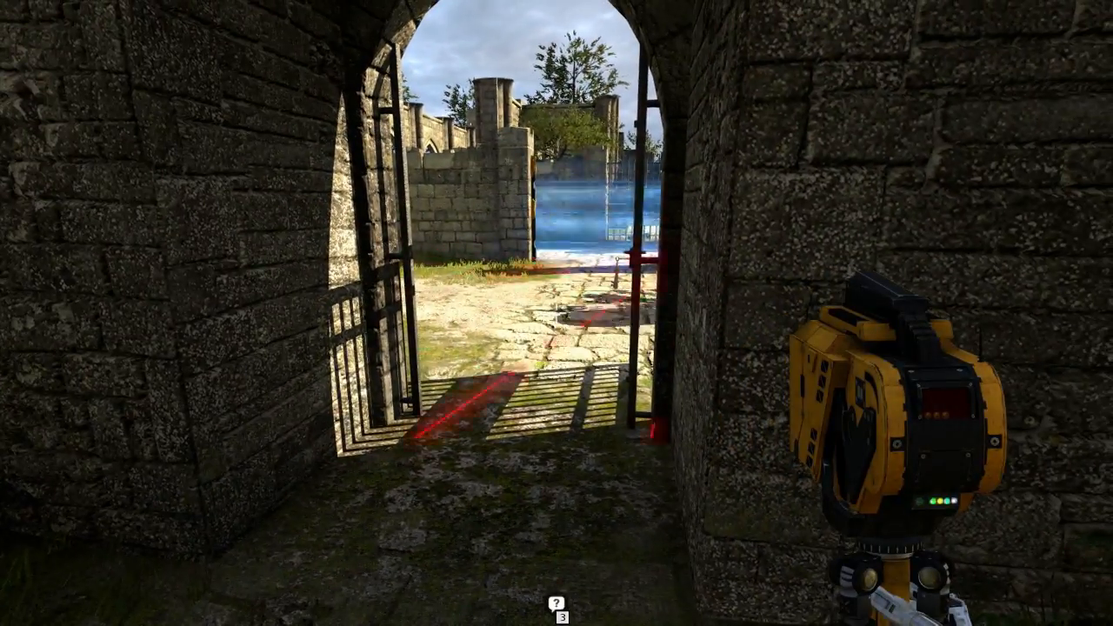
pyautogui.moveTo(557, 313)
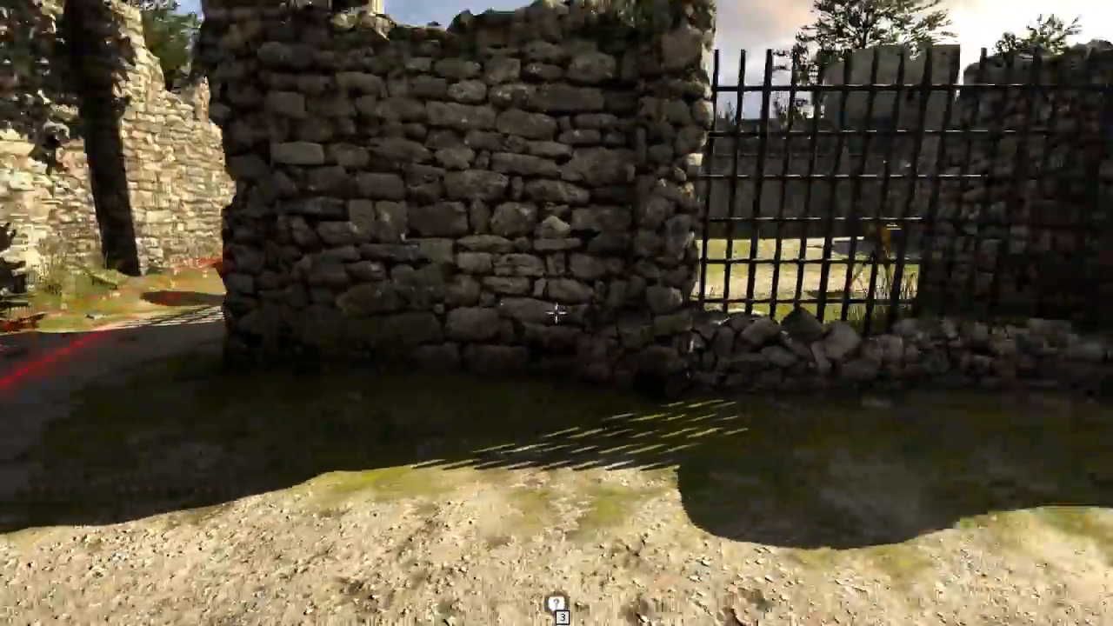
pyautogui.moveTo(556, 313)
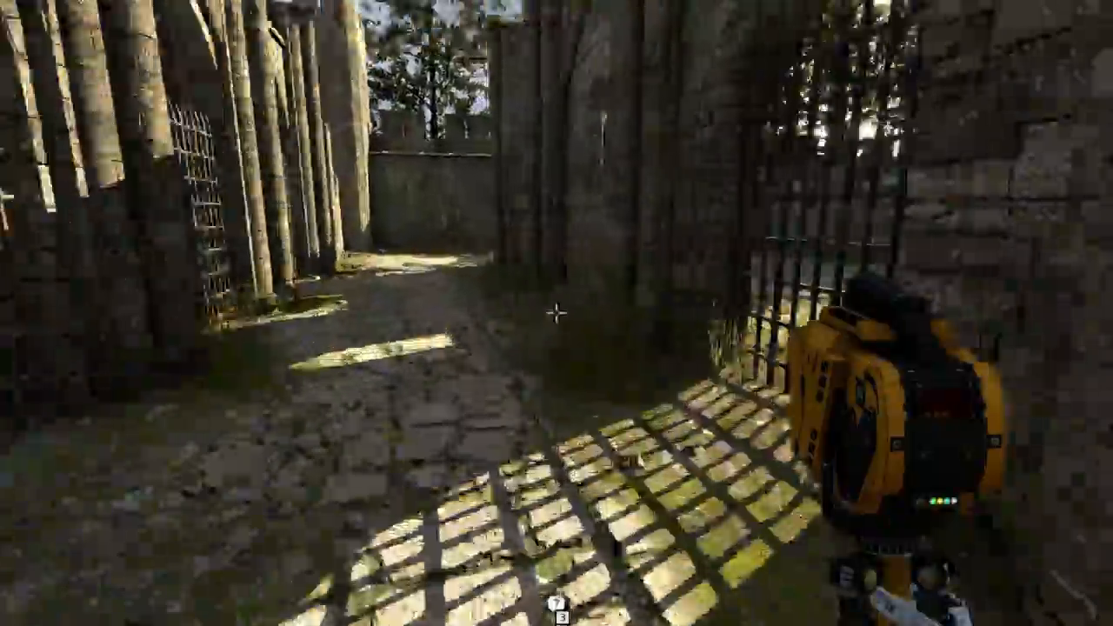
pyautogui.moveTo(557, 313)
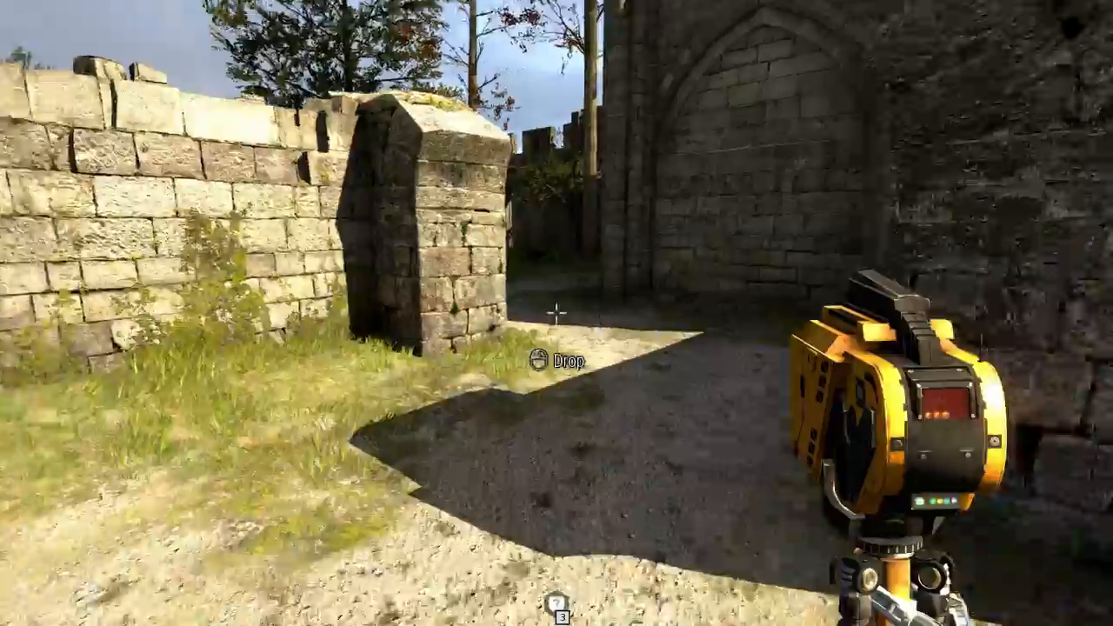
pyautogui.moveTo(556, 313)
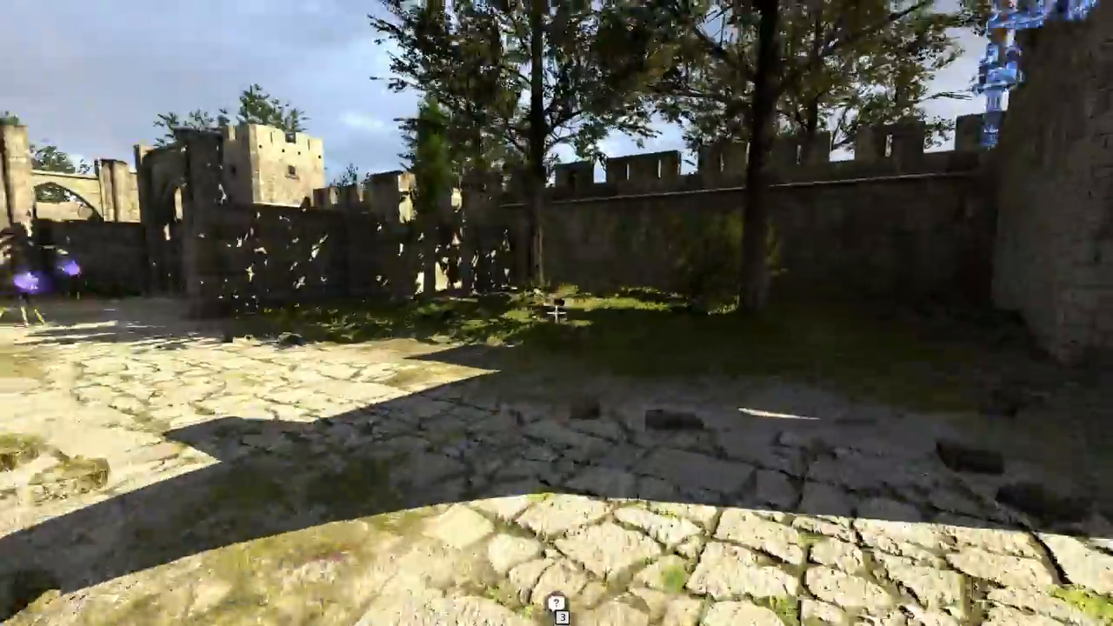
pyautogui.moveTo(557, 313)
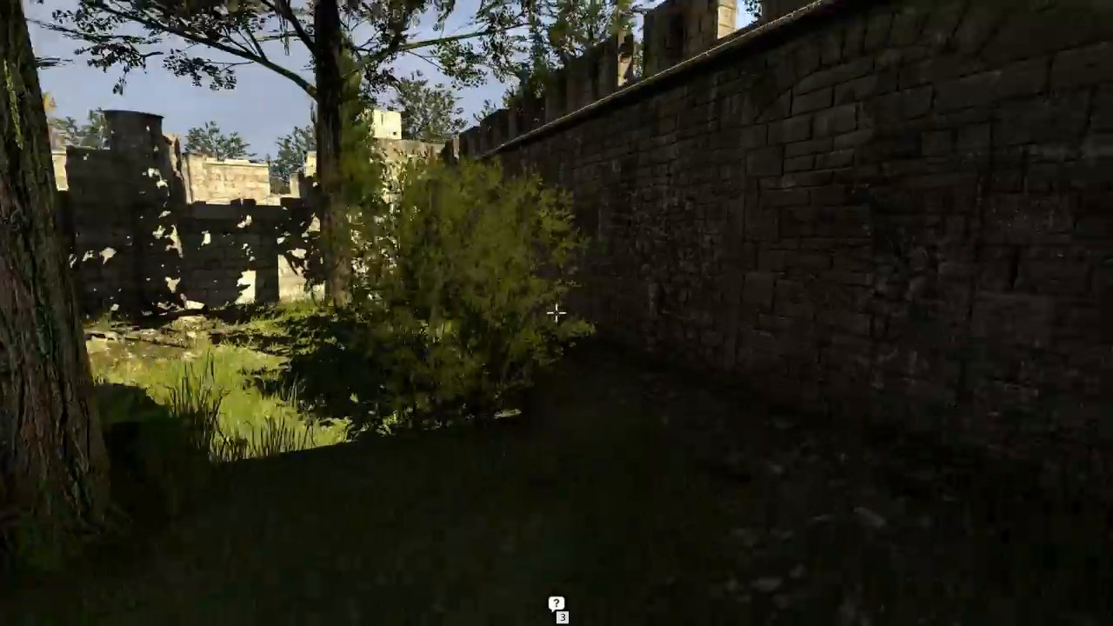
pyautogui.moveTo(557, 313)
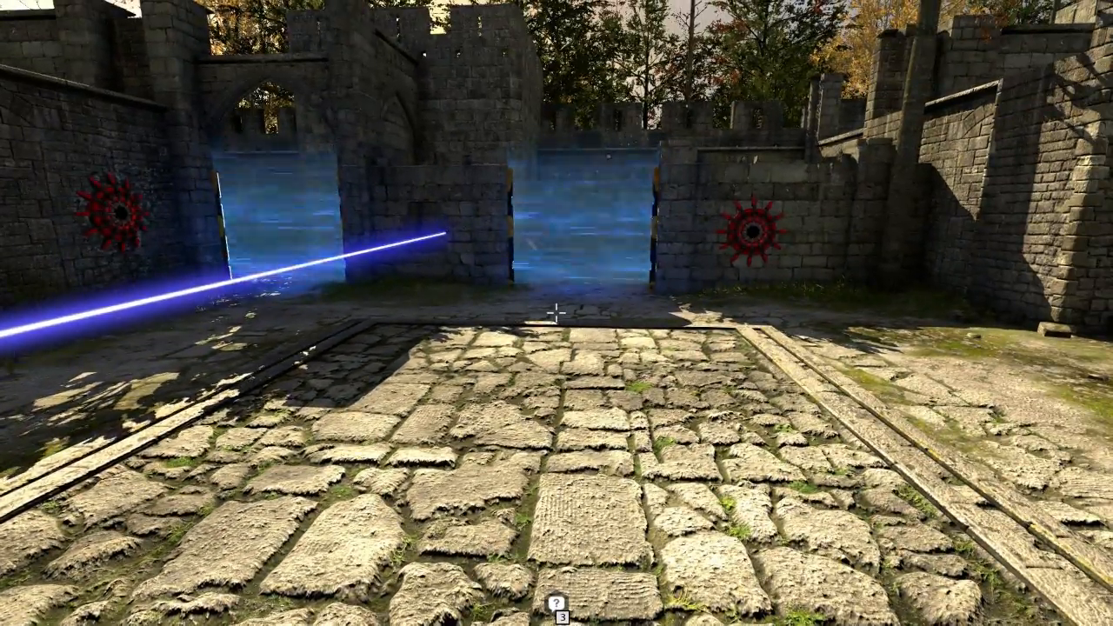
pyautogui.moveTo(557, 313)
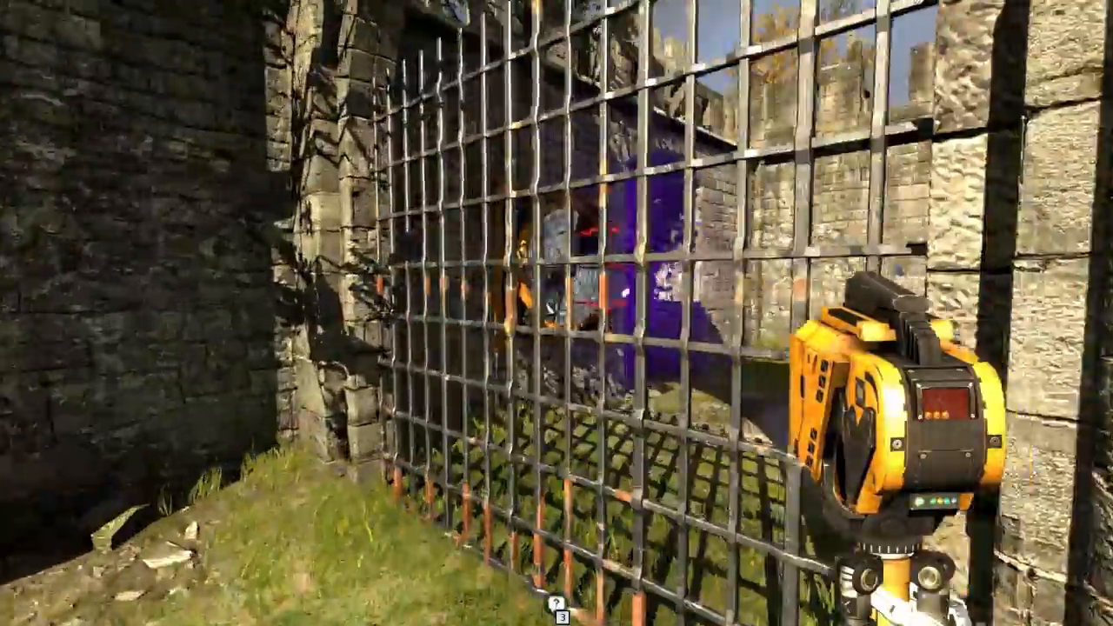
pyautogui.moveTo(557, 313)
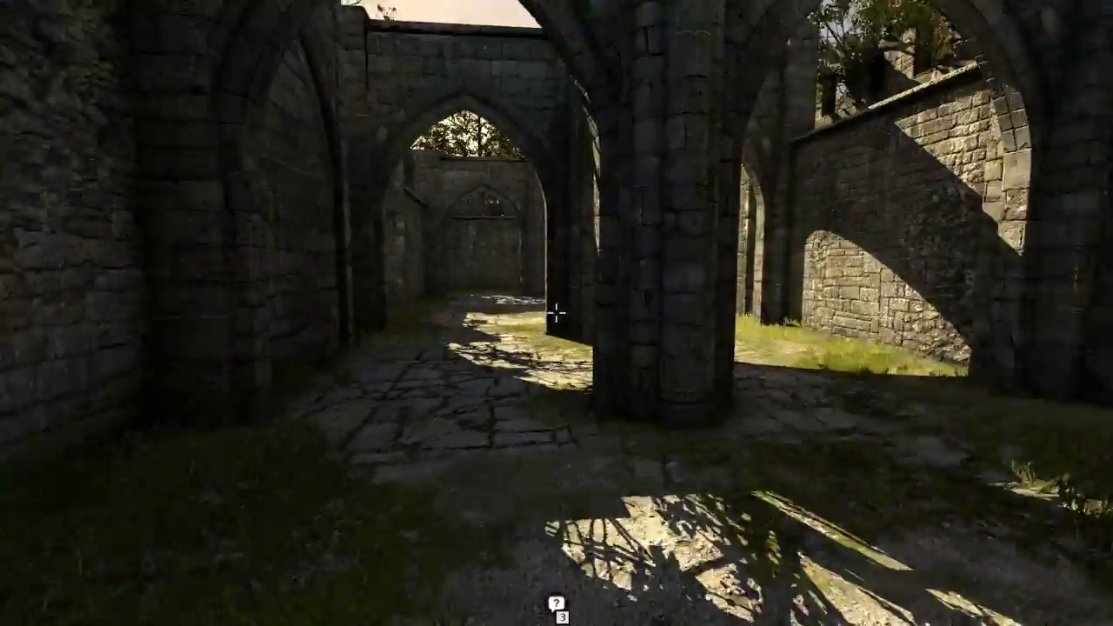
pyautogui.moveTo(557, 313)
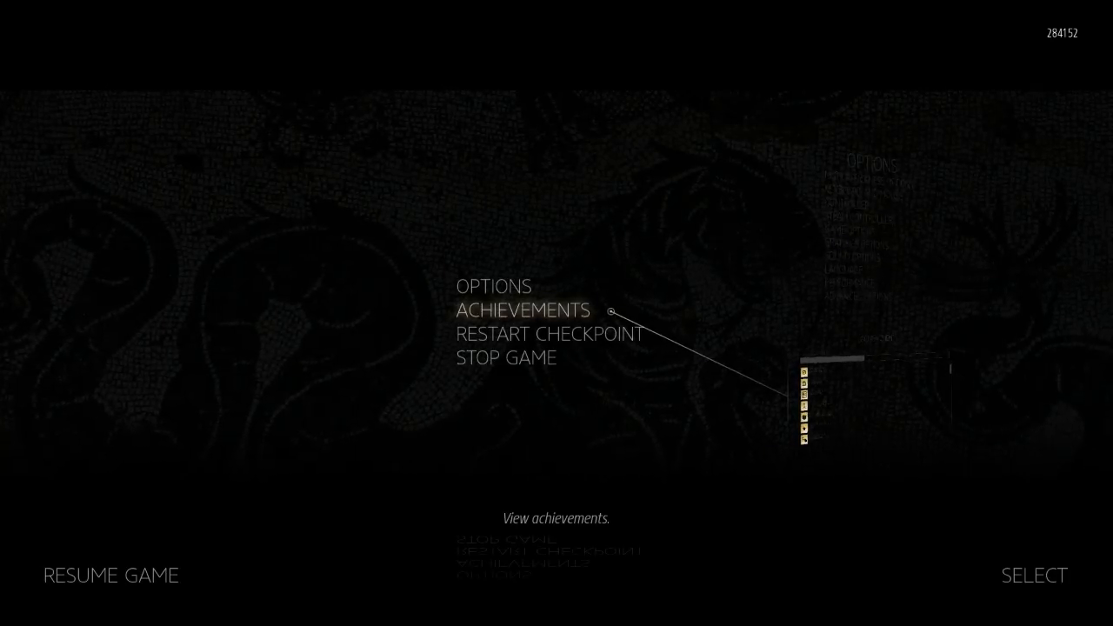
pyautogui.moveTo(400, 300)
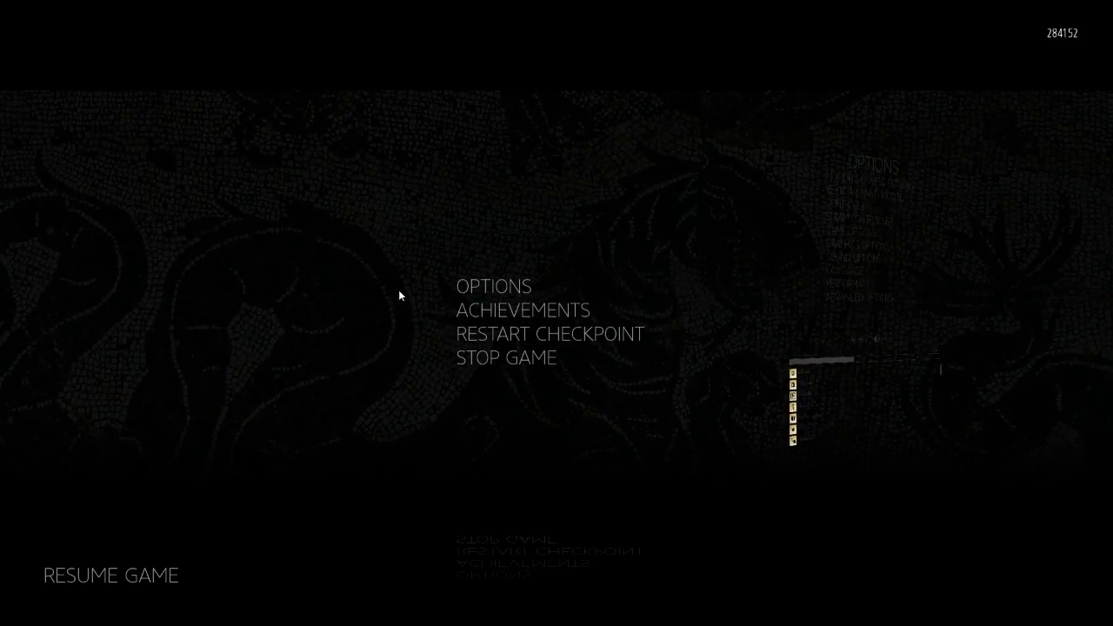
# Step: Glance at the sound options, back out of the pause menu and resume play facing the angel statue
pyautogui.click(494, 285)
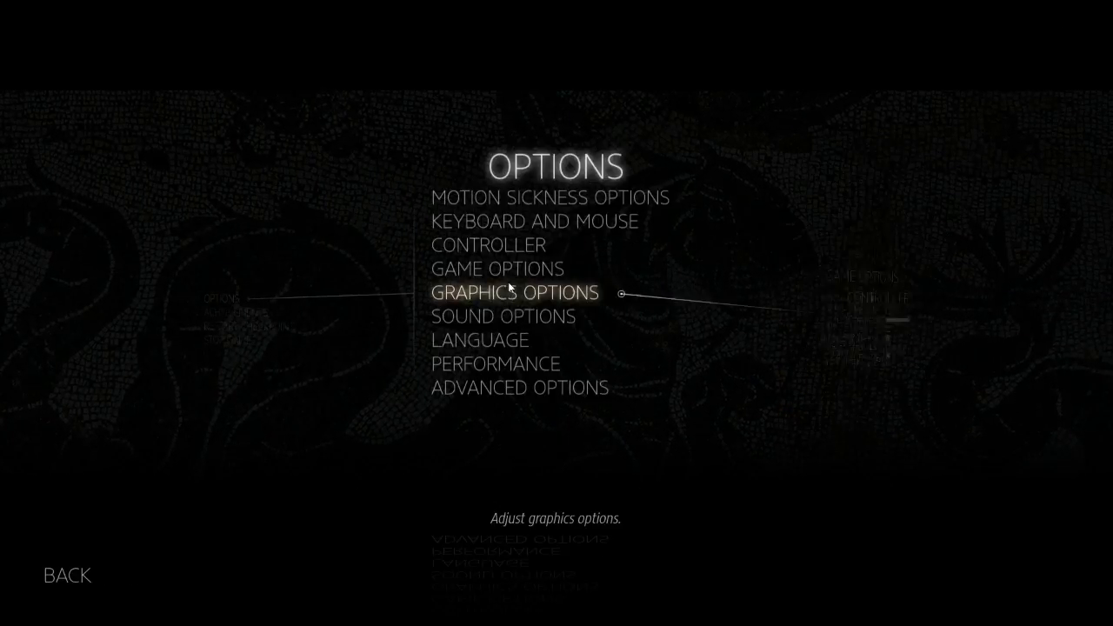
pyautogui.click(501, 317)
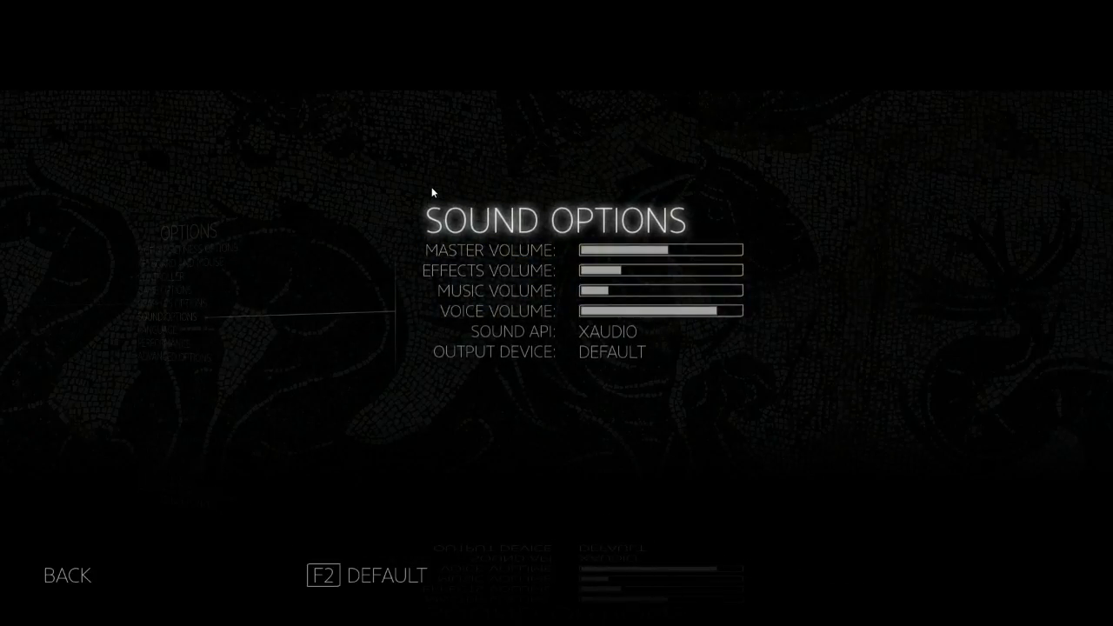
pyautogui.click(66, 575)
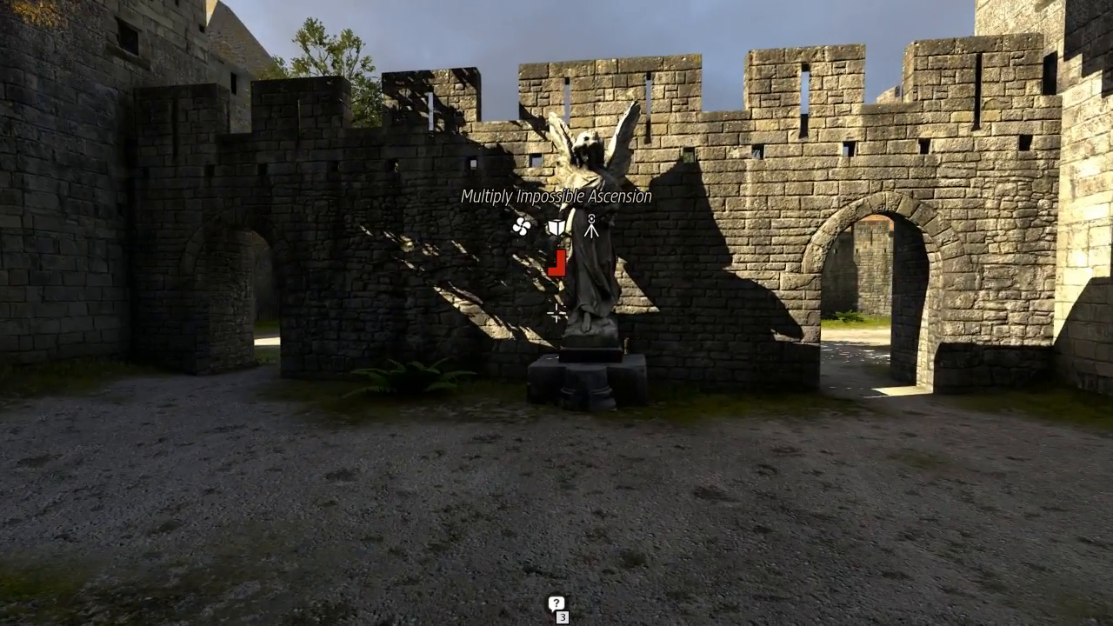
pyautogui.moveTo(557, 313)
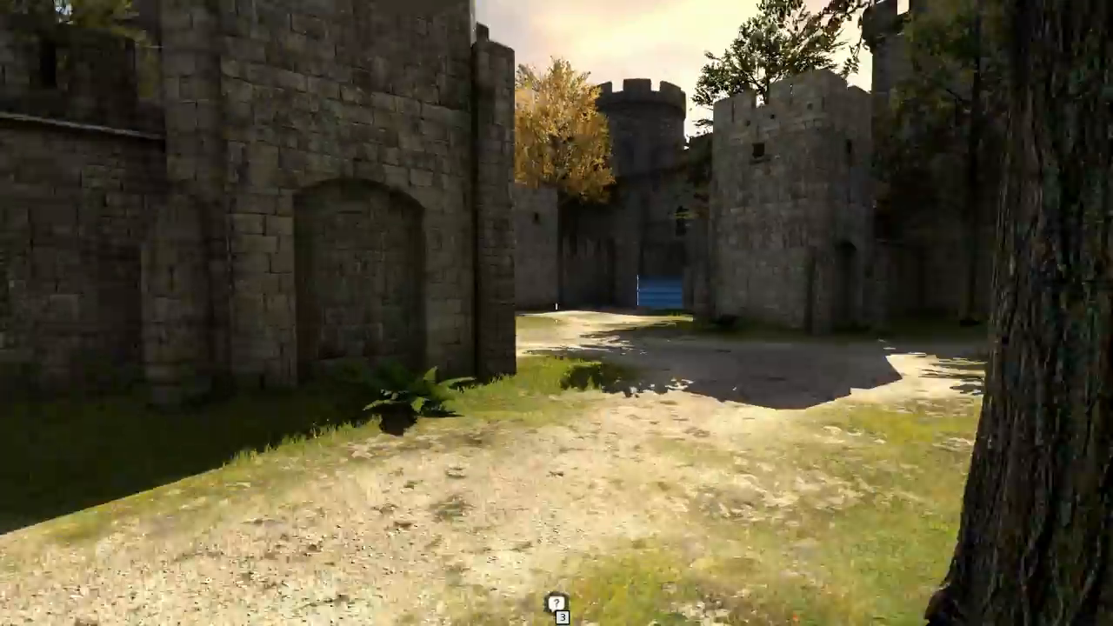
pyautogui.moveTo(556, 314)
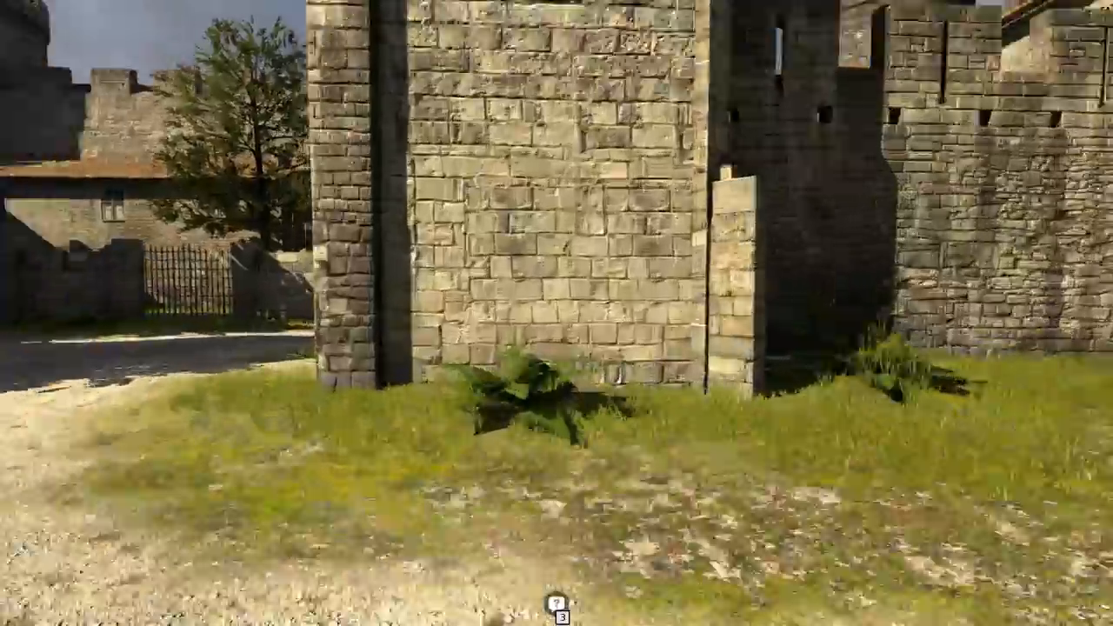
pyautogui.moveTo(557, 313)
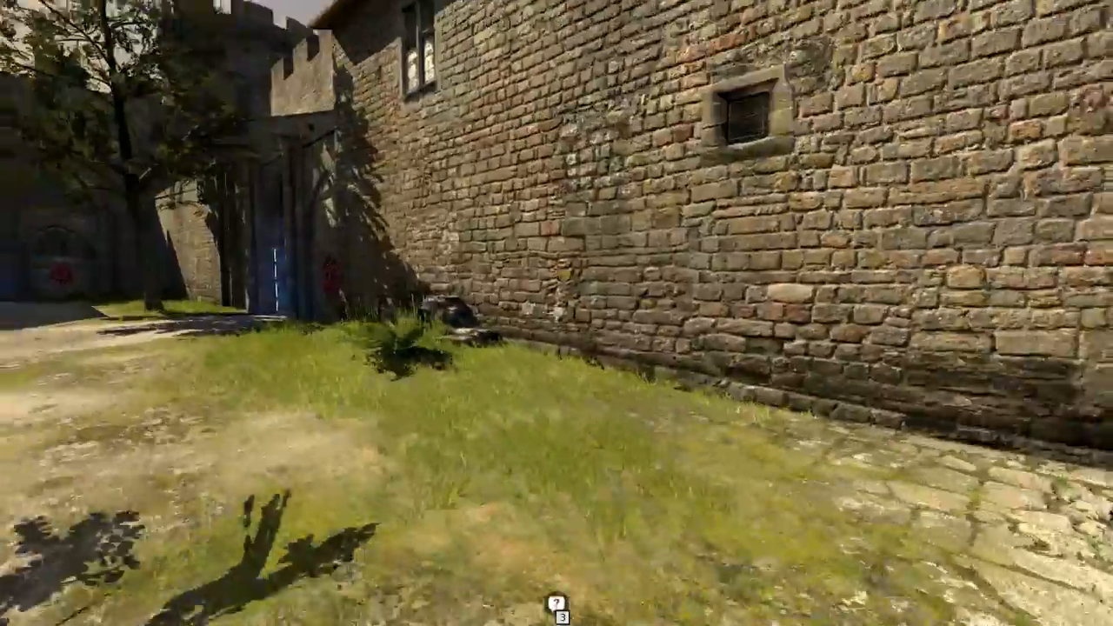
pyautogui.moveTo(556, 313)
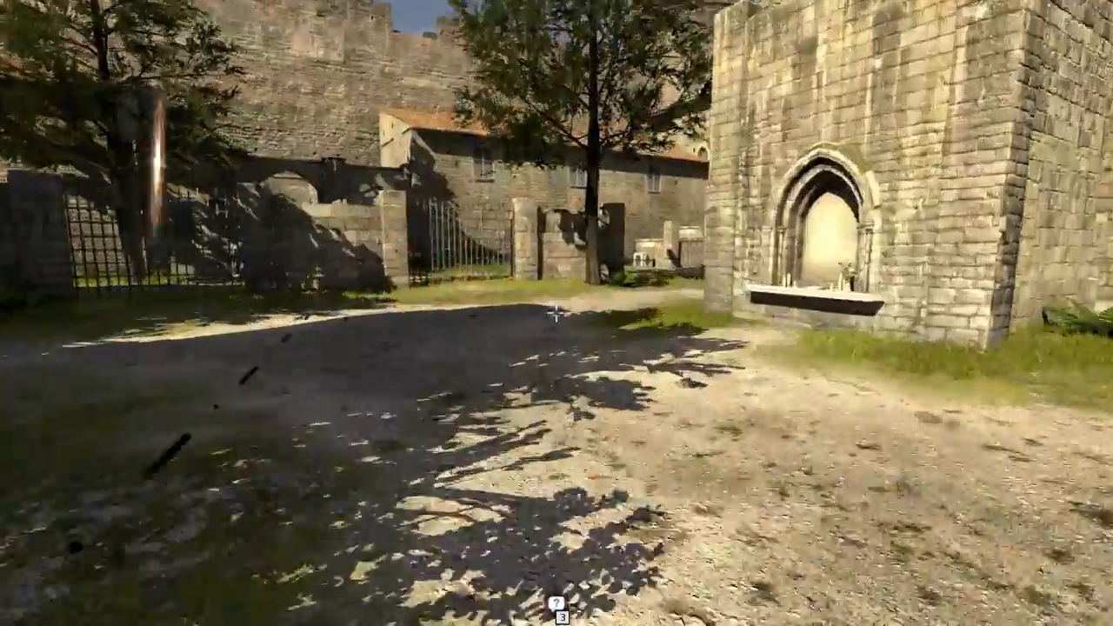
pyautogui.moveTo(557, 314)
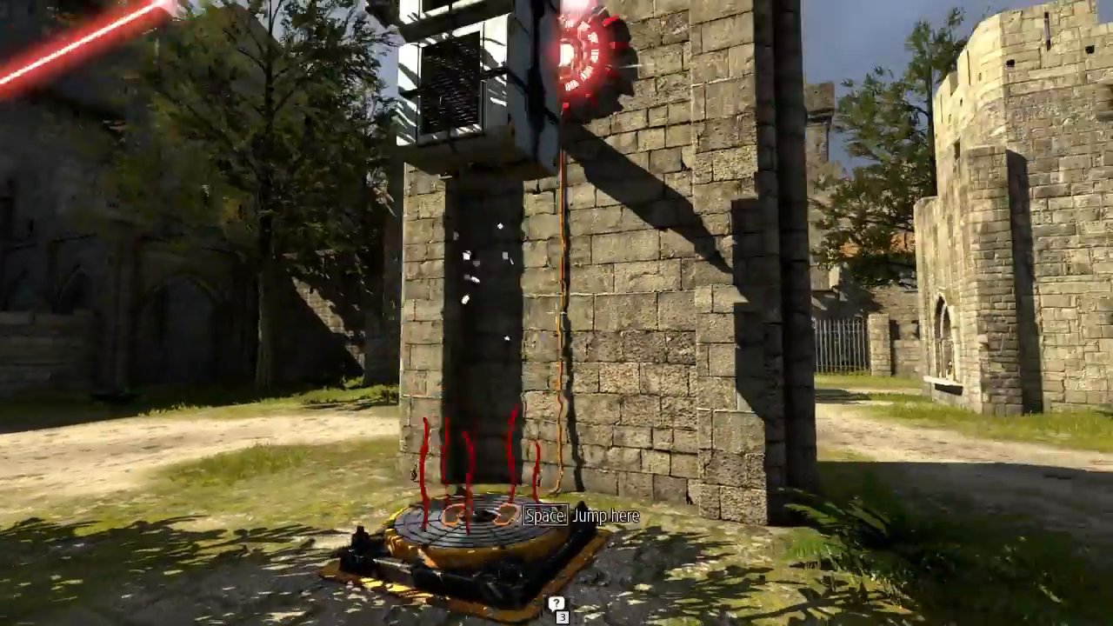
# Step: Jump while crossing the courtyards toward the tower with the jump pad and laser receiver
pyautogui.press('space')
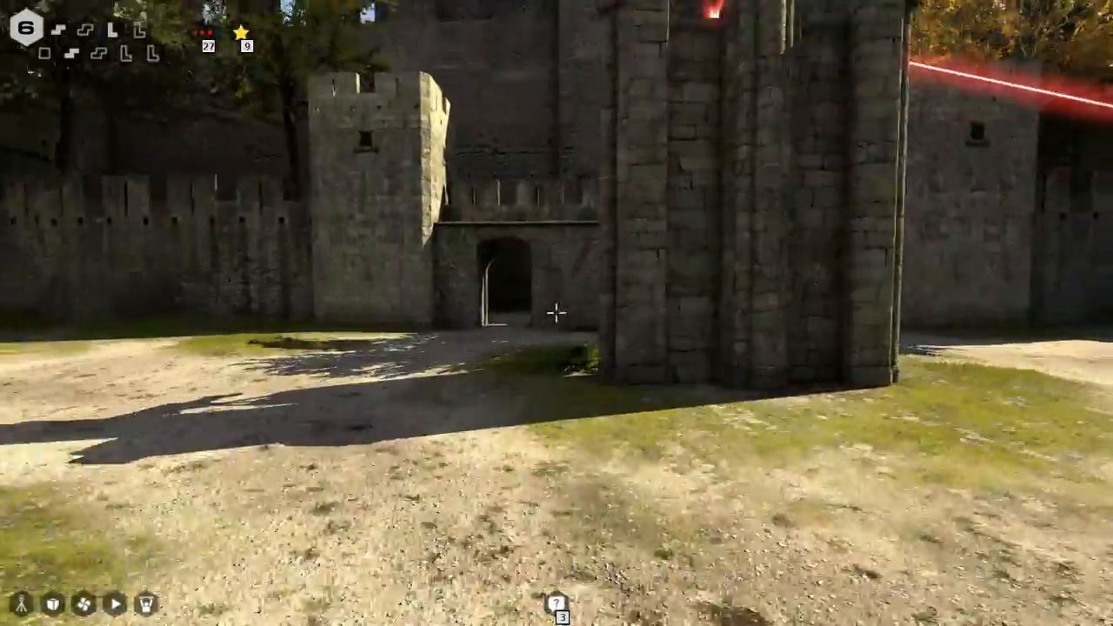
pyautogui.moveTo(557, 314)
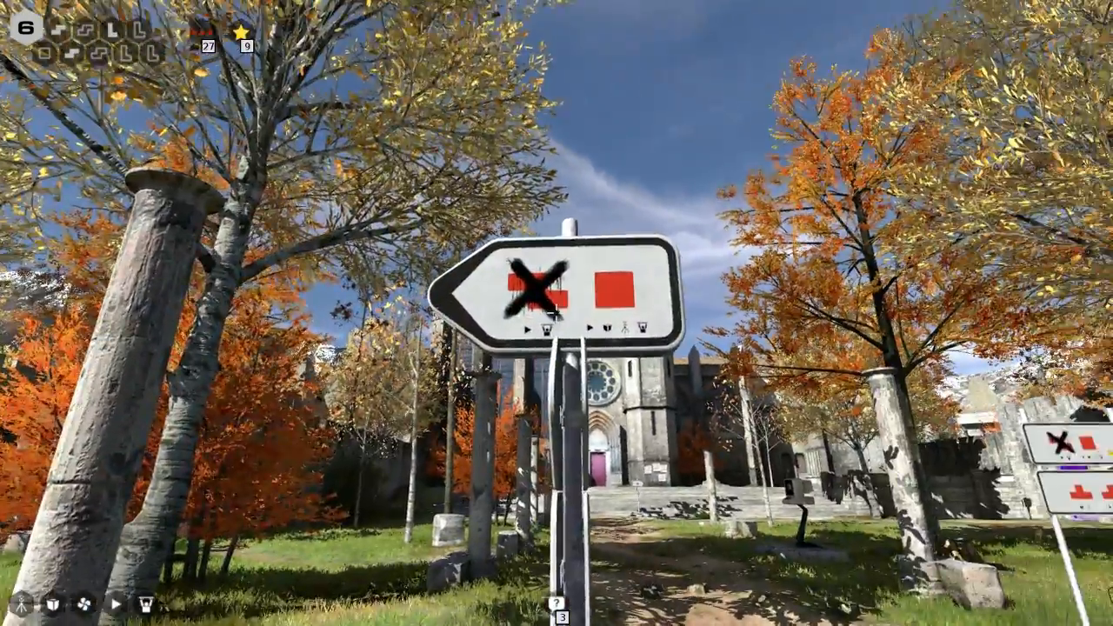
pyautogui.moveTo(557, 313)
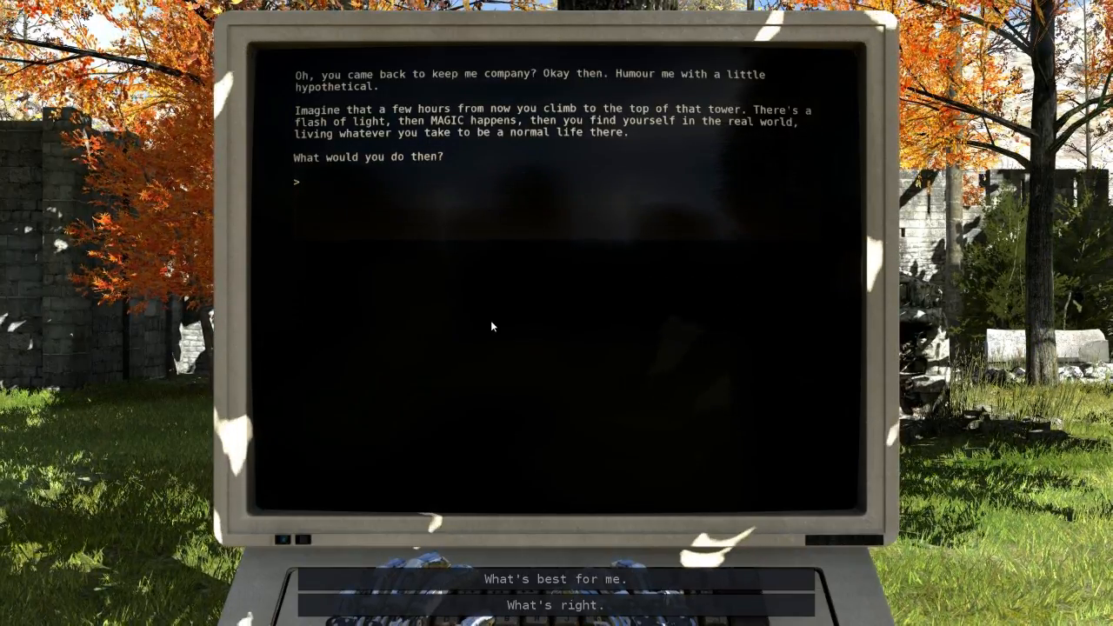
pyautogui.moveTo(557, 577)
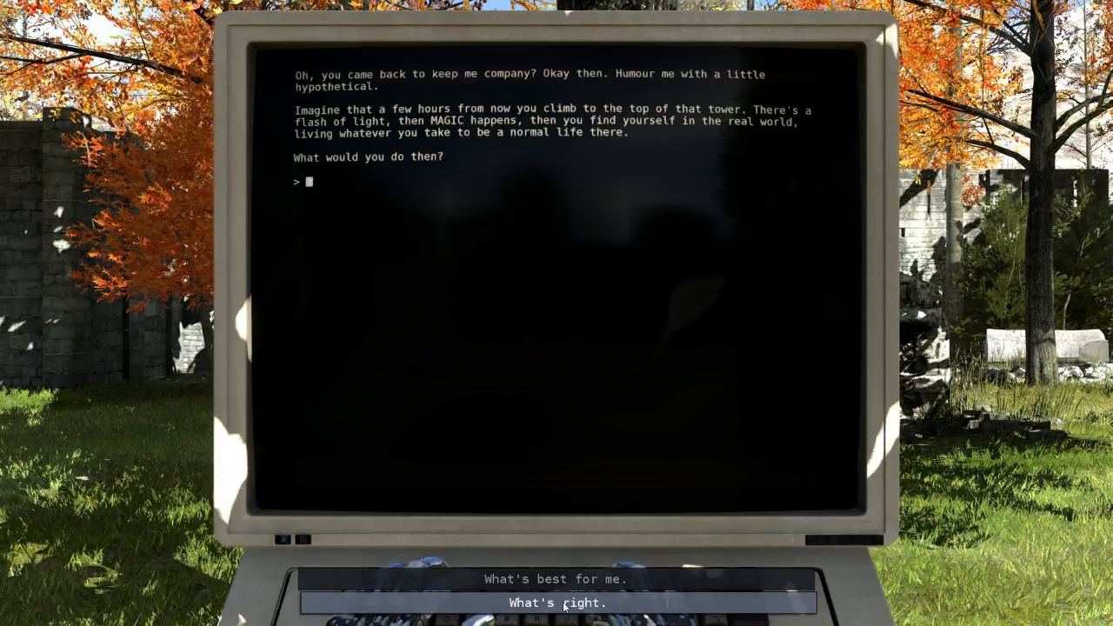
# Step: Reply 'What's right.' and then 'Justice can only exist in a society.' to the terminal's hypothetical
pyautogui.click(557, 602)
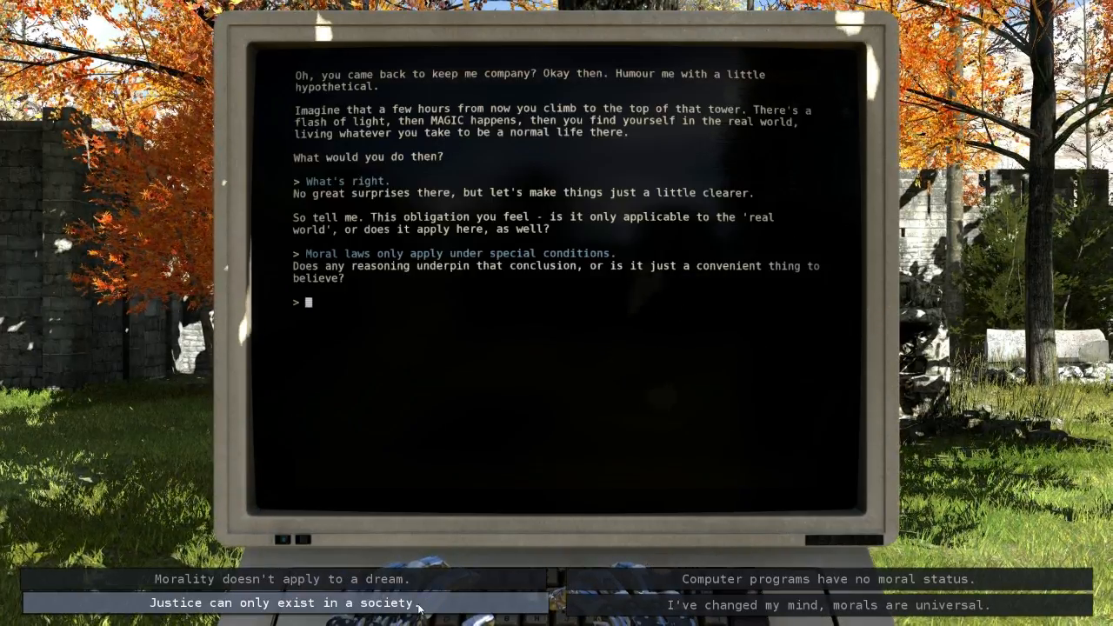
pyautogui.click(280, 601)
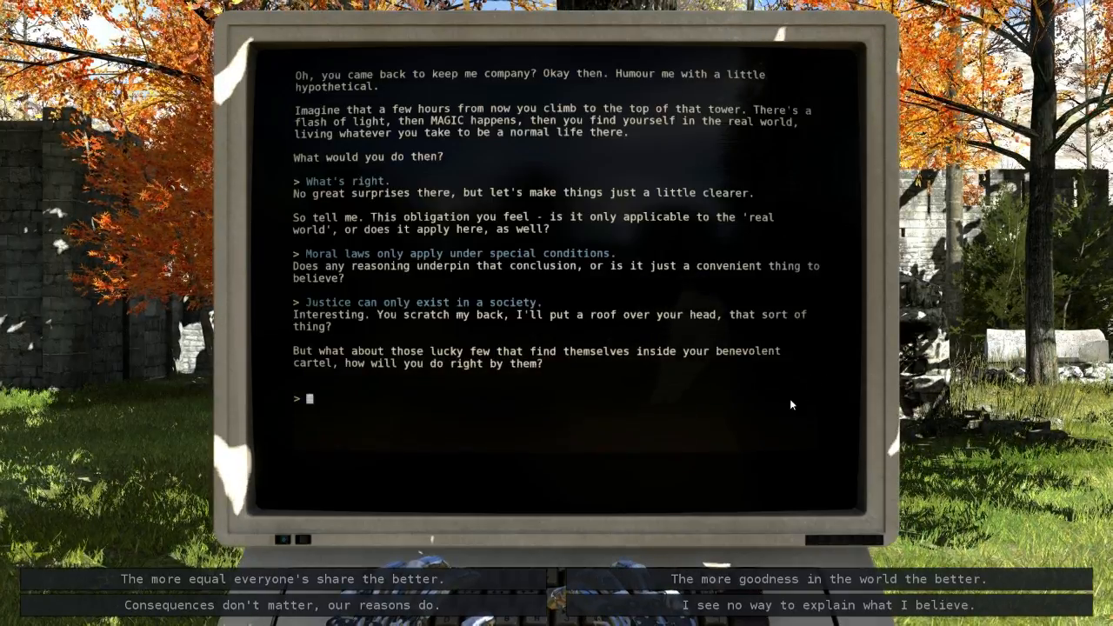
pyautogui.moveTo(282, 578)
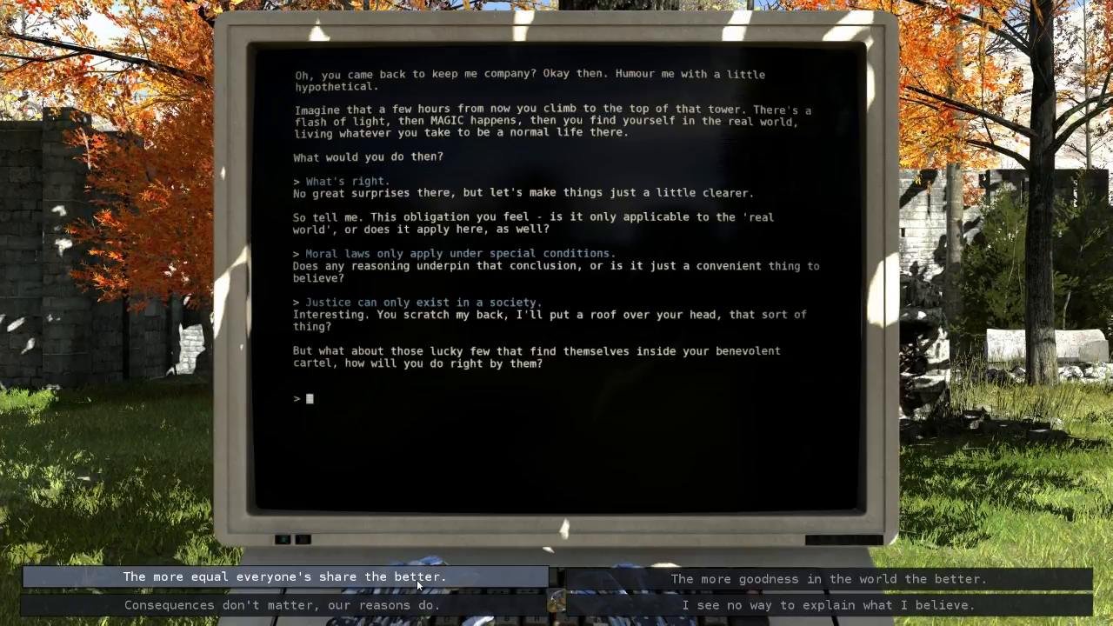
pyautogui.moveTo(831, 577)
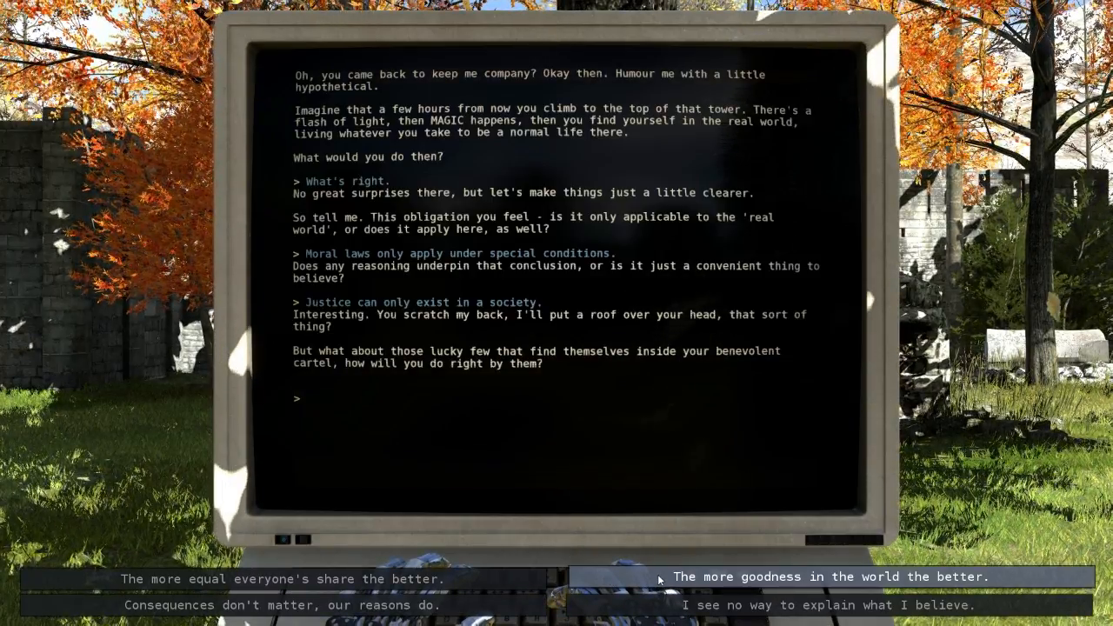
# Step: Answer the terminal with 'The more goodness in the world the better.'
pyautogui.click(832, 578)
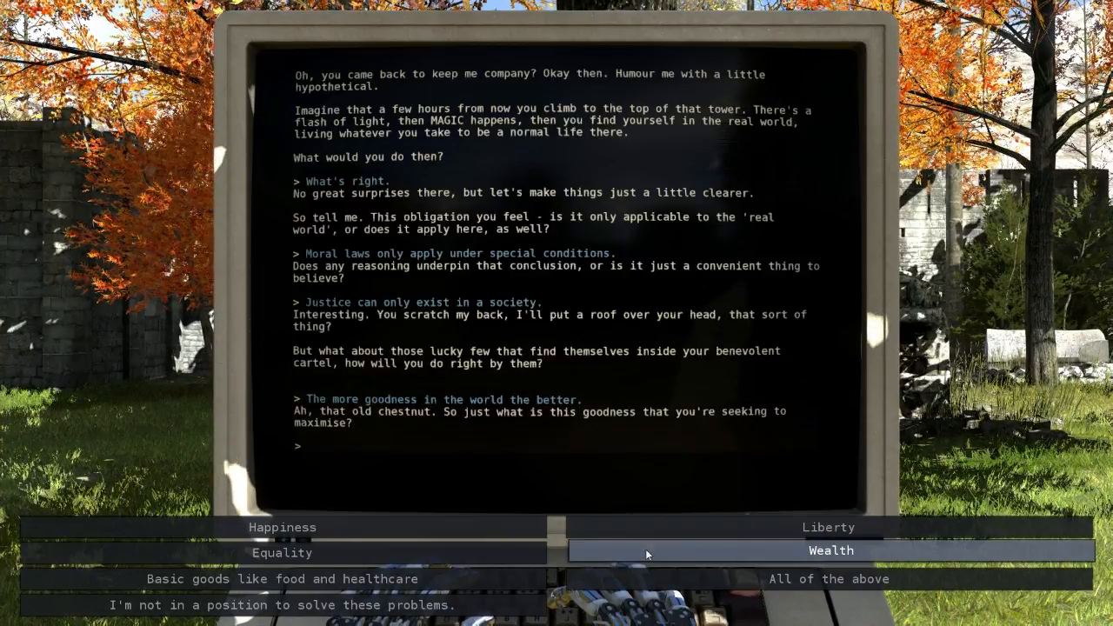
pyautogui.moveTo(282, 578)
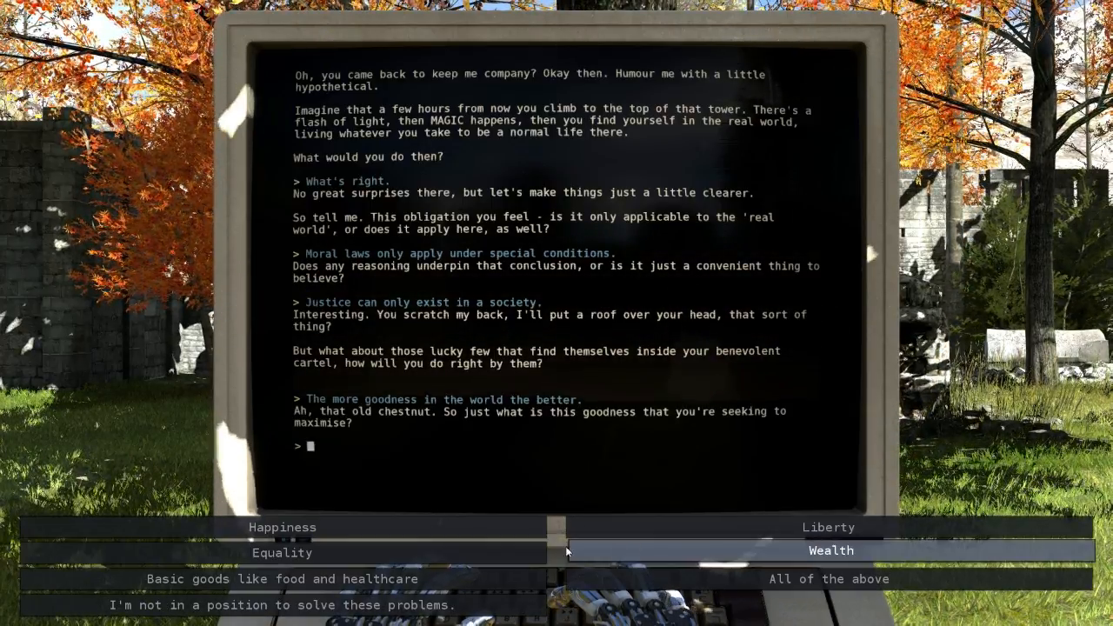
pyautogui.moveTo(284, 550)
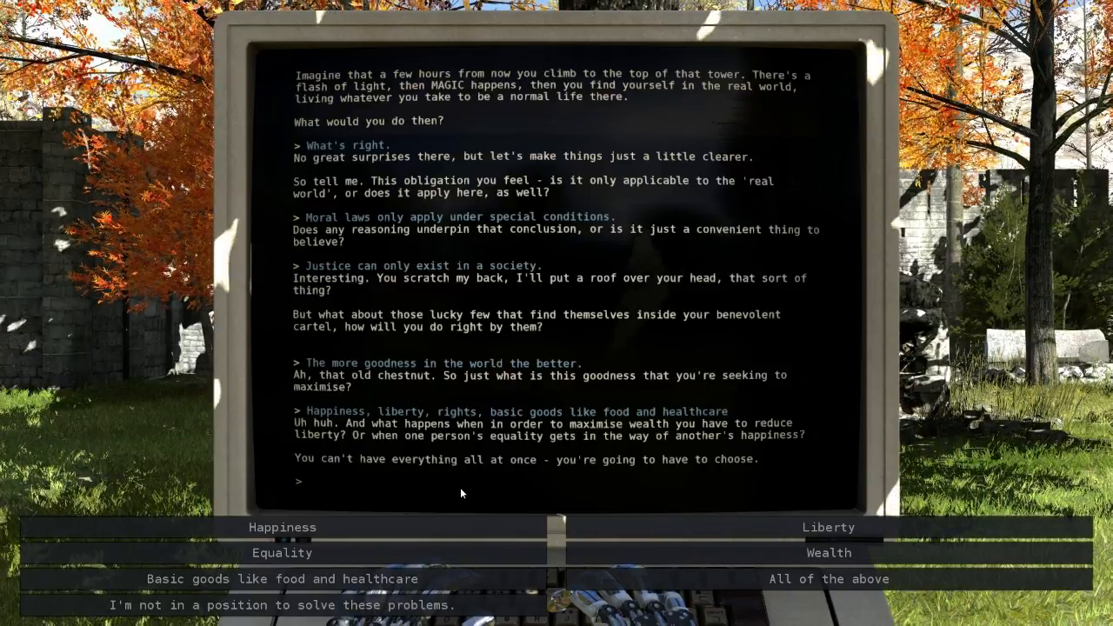
pyautogui.moveTo(285, 525)
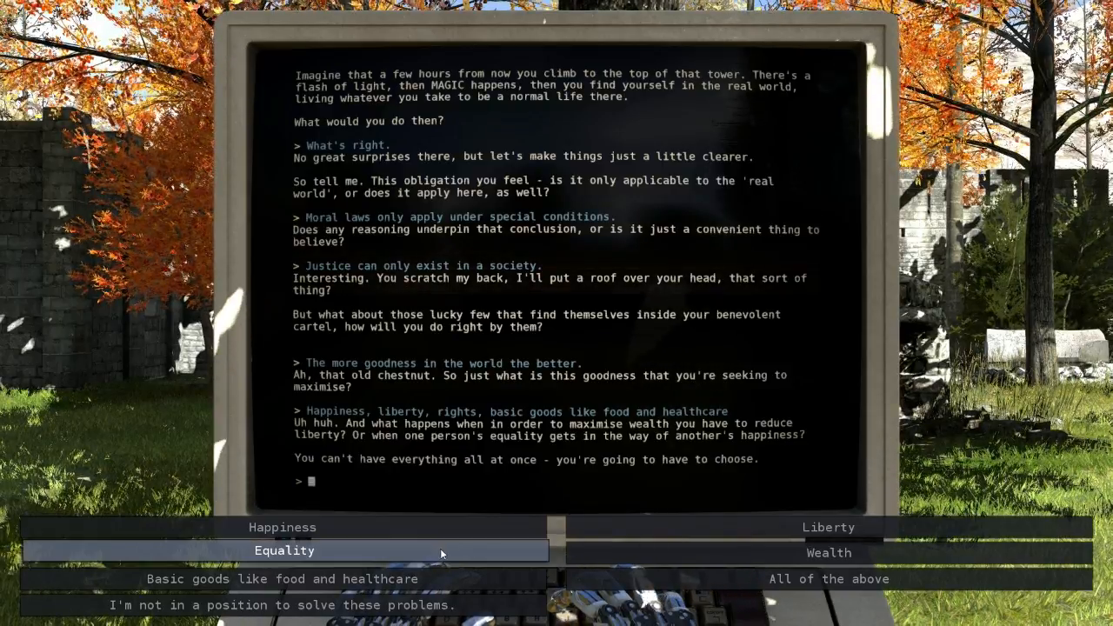
pyautogui.moveTo(282, 577)
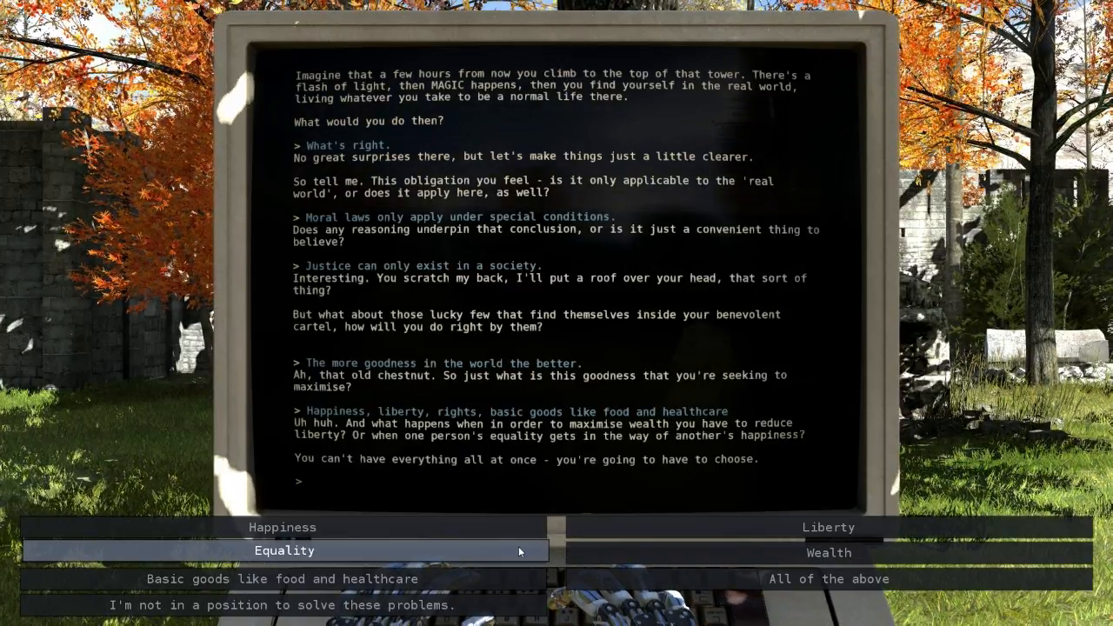
pyautogui.moveTo(830, 525)
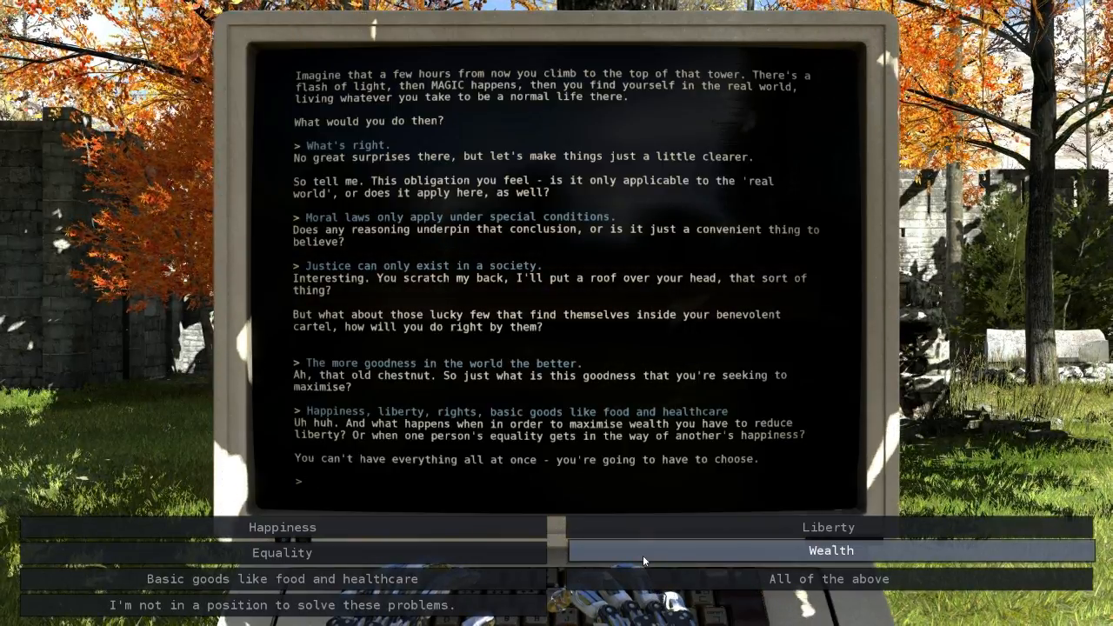
pyautogui.moveTo(283, 526)
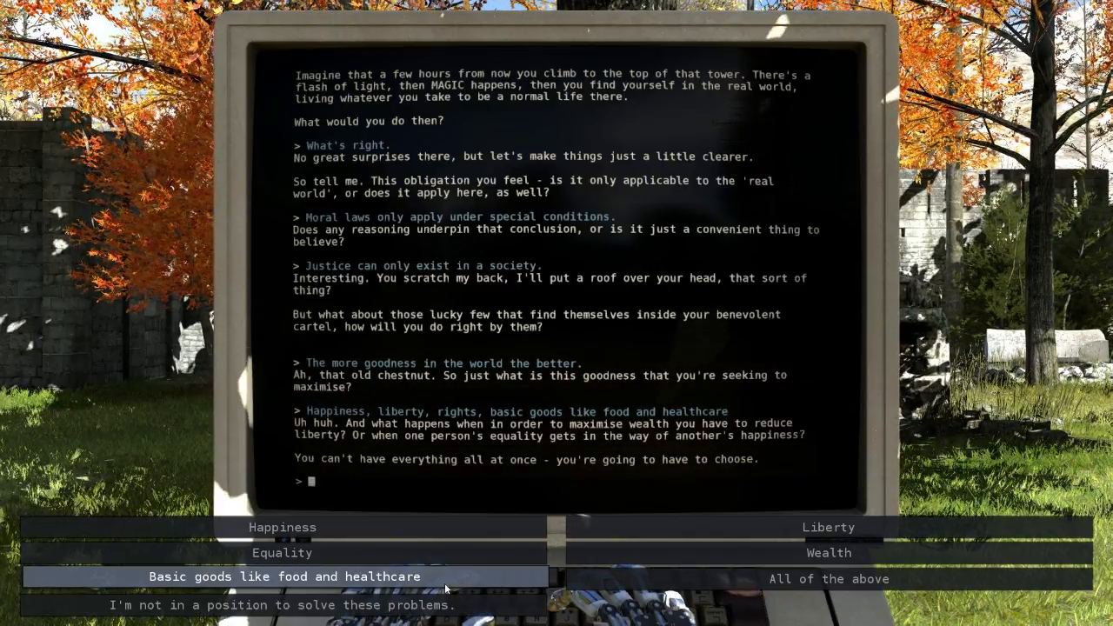
pyautogui.moveTo(831, 525)
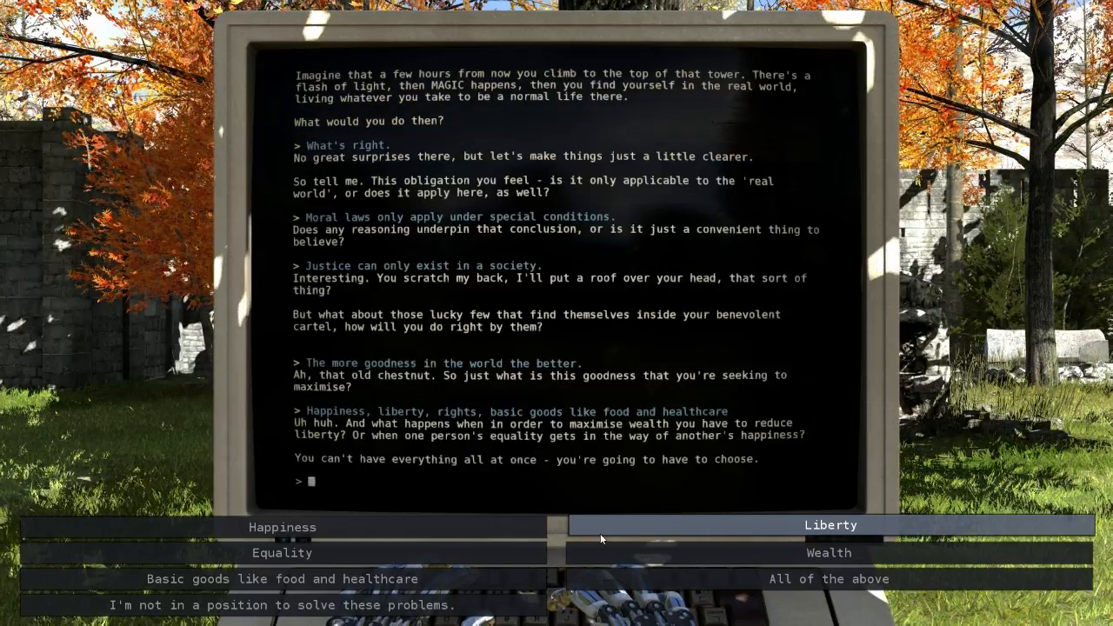
# Step: Choose Liberty as the good to maximise in the terminal dialogue
pyautogui.click(830, 526)
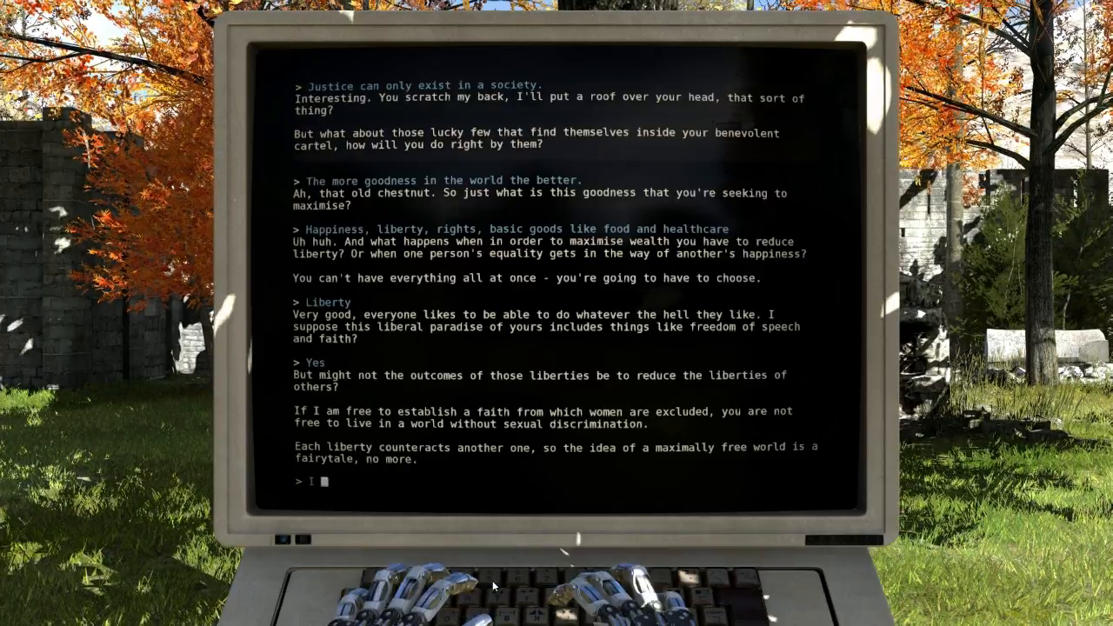
# Step: Enter the custom reply that liberties should be maximised only where they can be equal
pyautogui.write('would maximise liberties only where I could do so equally.')
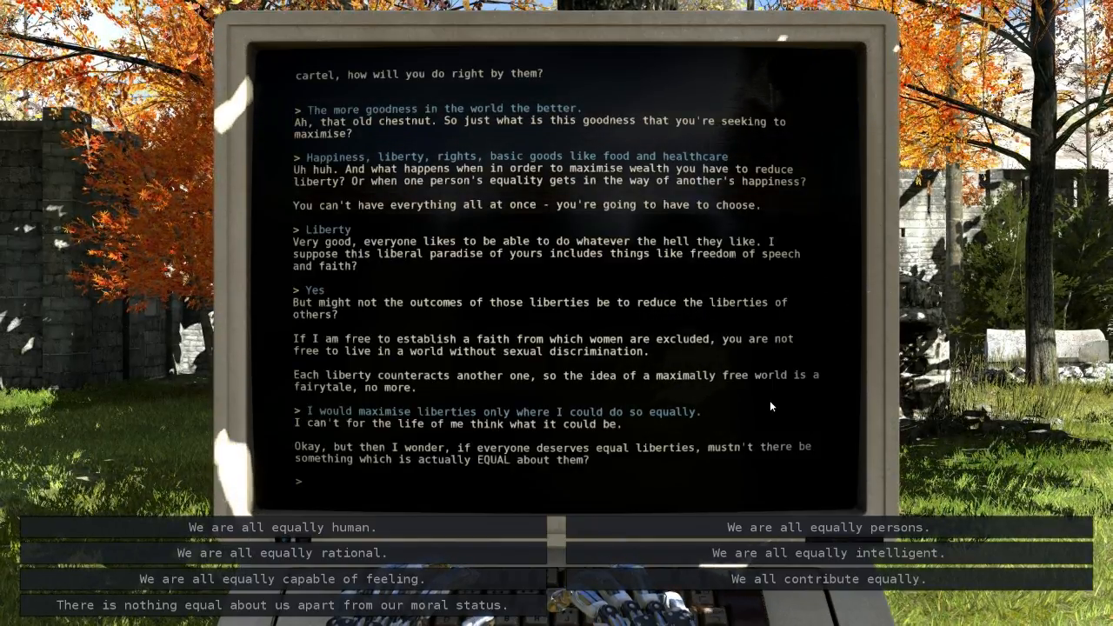
# Step: Answer 'There is nothing equal about us apart from our moral status', ending the support session
pyautogui.click(292, 606)
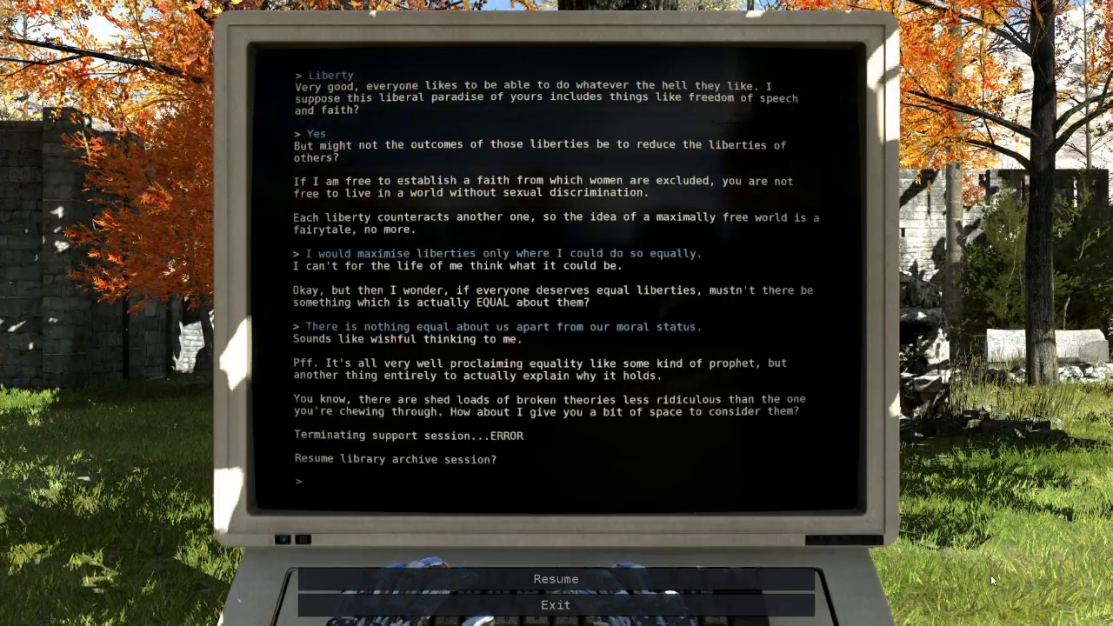
# Step: Resume the archive session and enter the command listing cached family.html and lastdays.eml
pyautogui.click(557, 579)
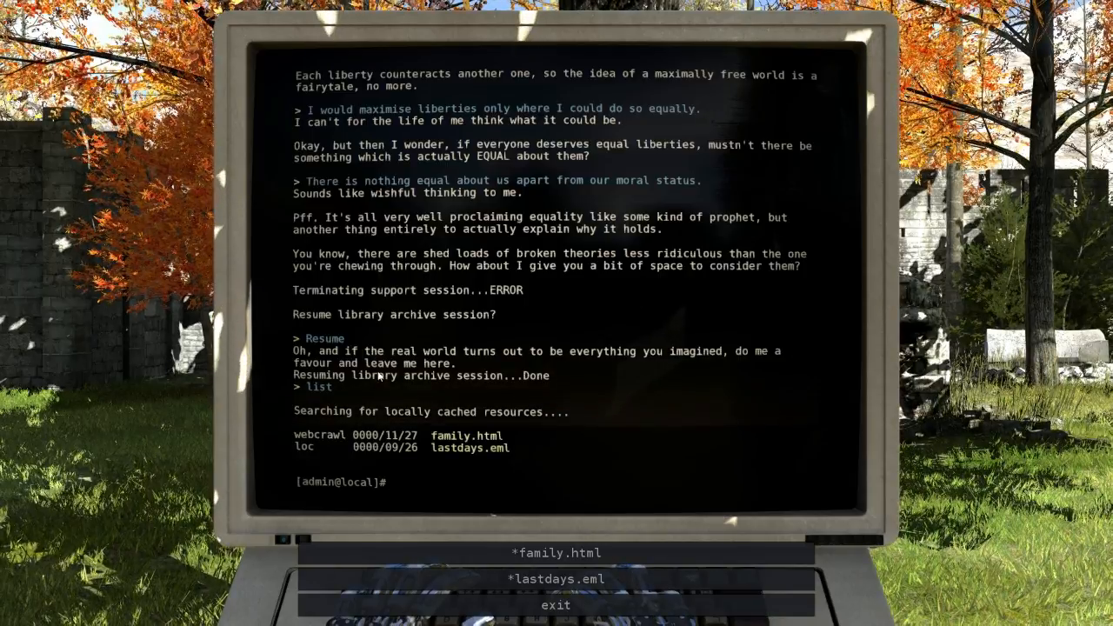
pyautogui.write('op')
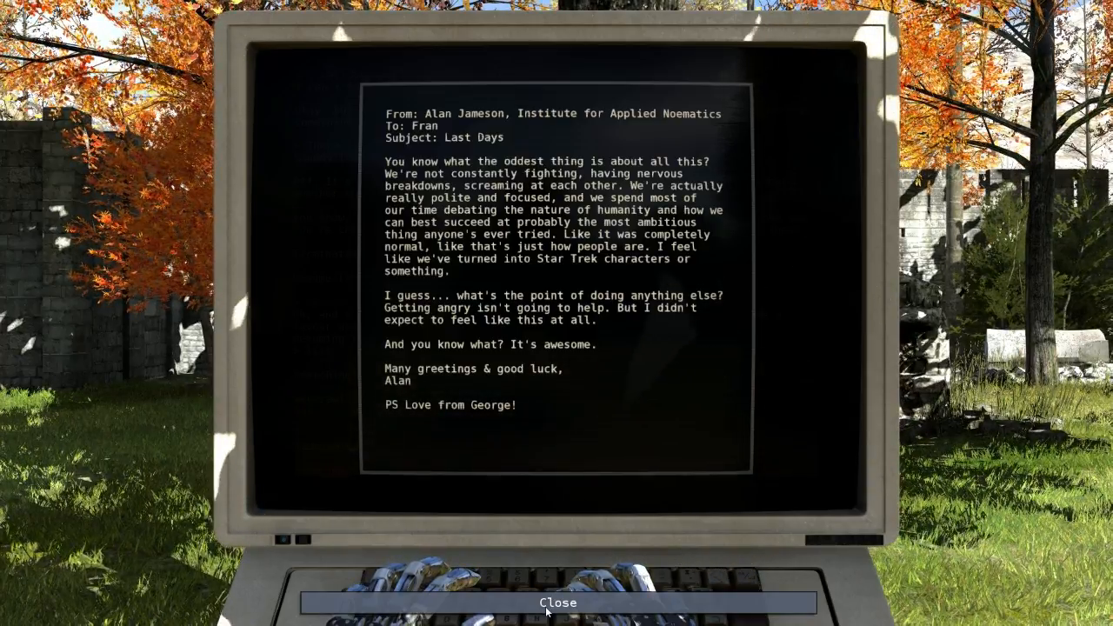
pyautogui.click(557, 602)
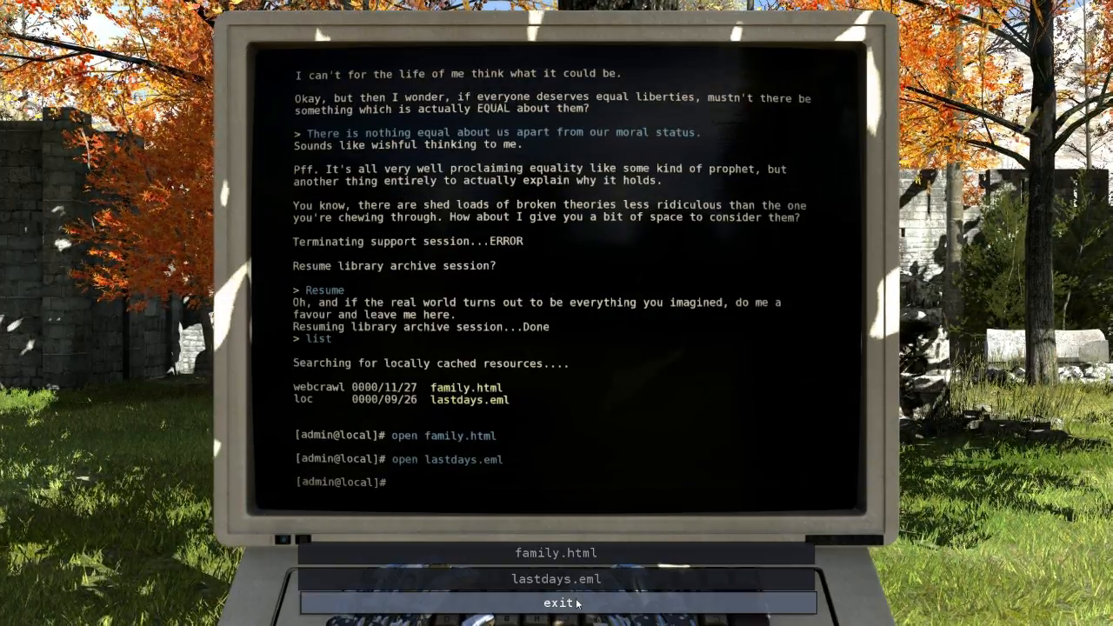